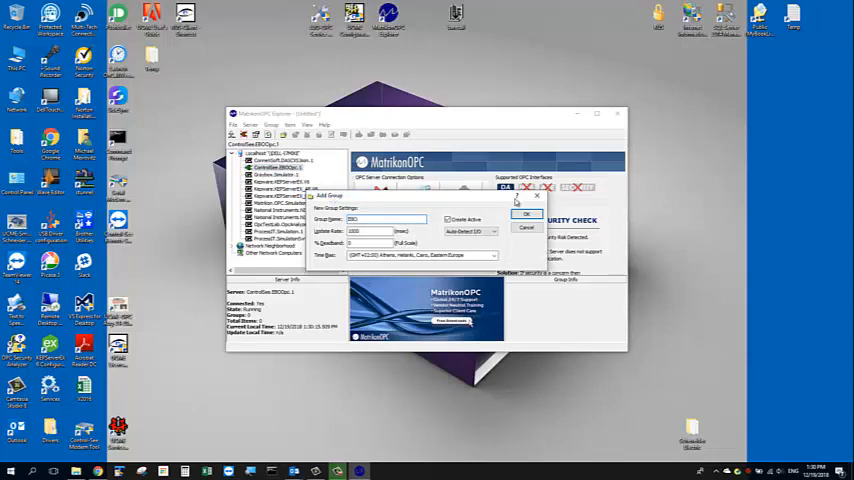
- Confirm the Add Group dialog so Tag Studio opens for the new group
left_click(528, 214)
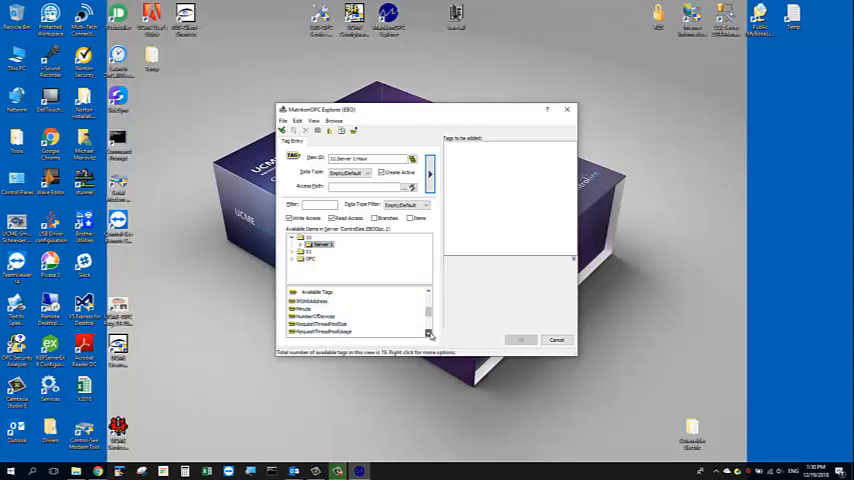
- Add the Hour, Minute and Second clock tags to the group and confirm
left_click(310, 308)
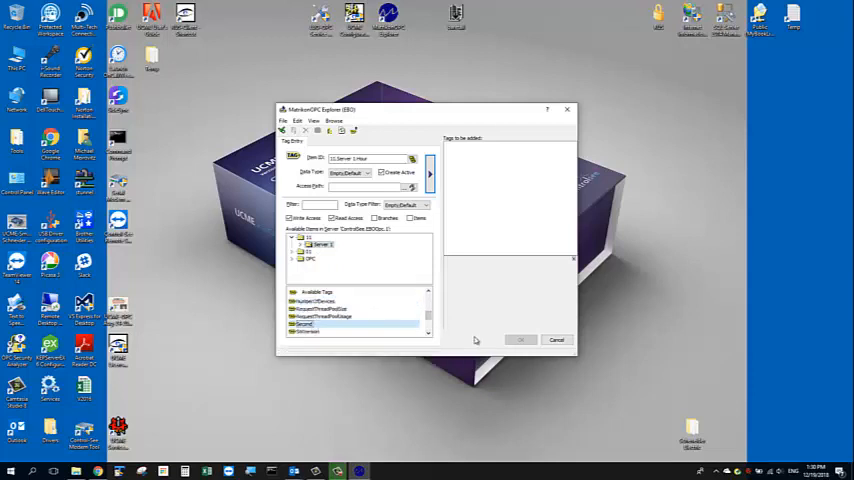
right_click(304, 324)
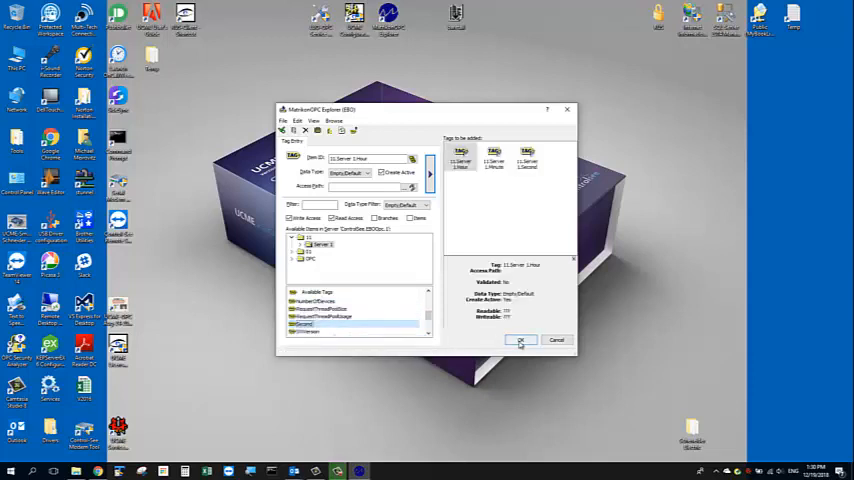
left_click(520, 340)
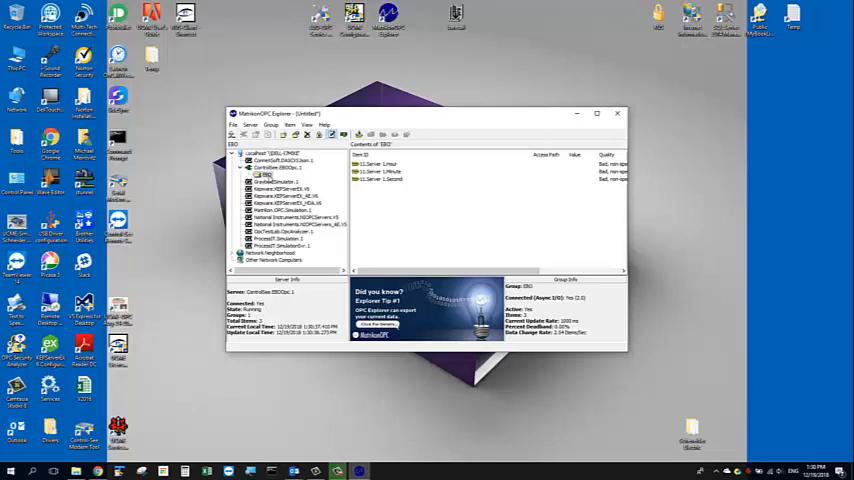
- Reopen Add Items for the group and expand another branch of the server tag tree
right_click(268, 176)
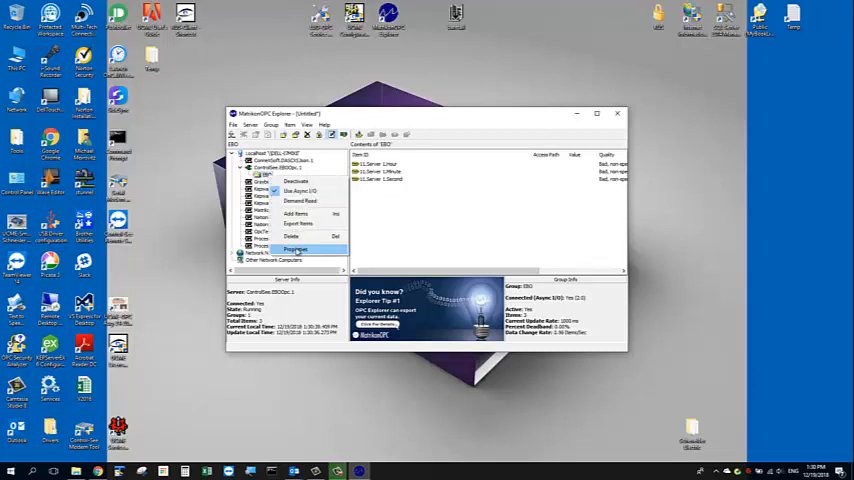
left_click(296, 250)
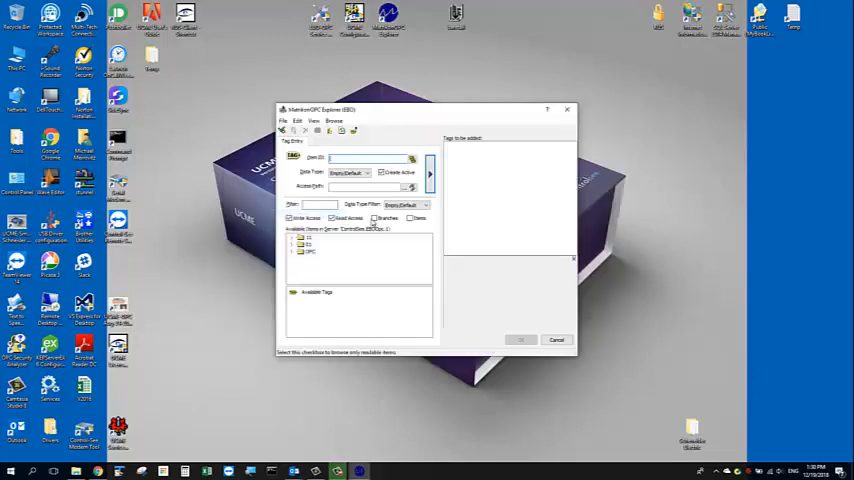
left_click(304, 252)
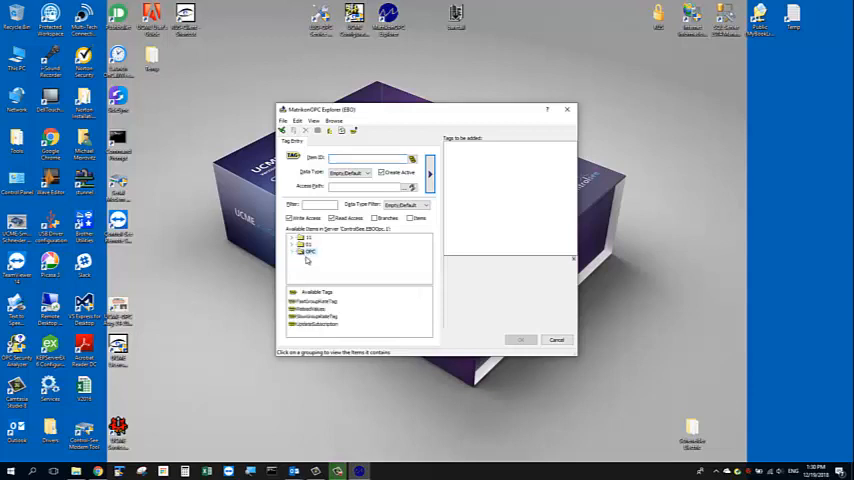